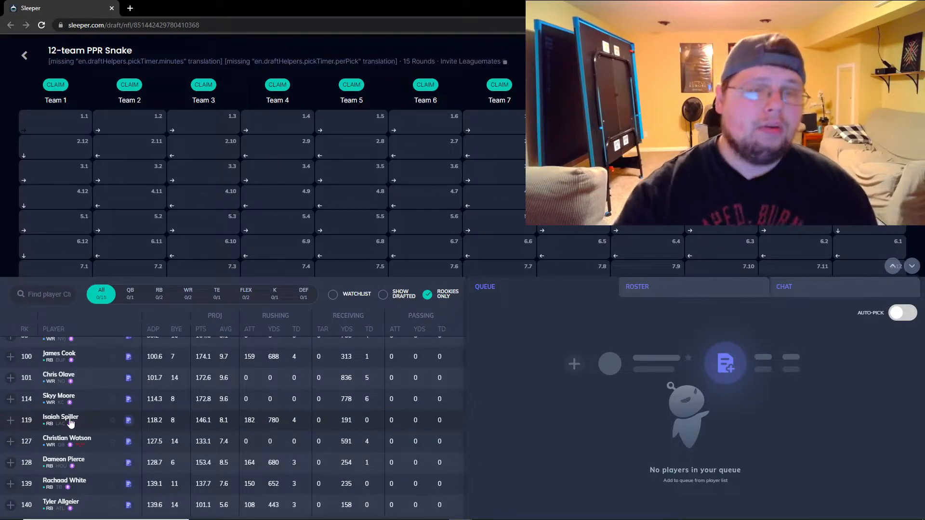
- Filter the rookies-only player list to quarterbacks, led by Kenny Pickett
{"action": "left_click", "coordinate": [129, 292]}
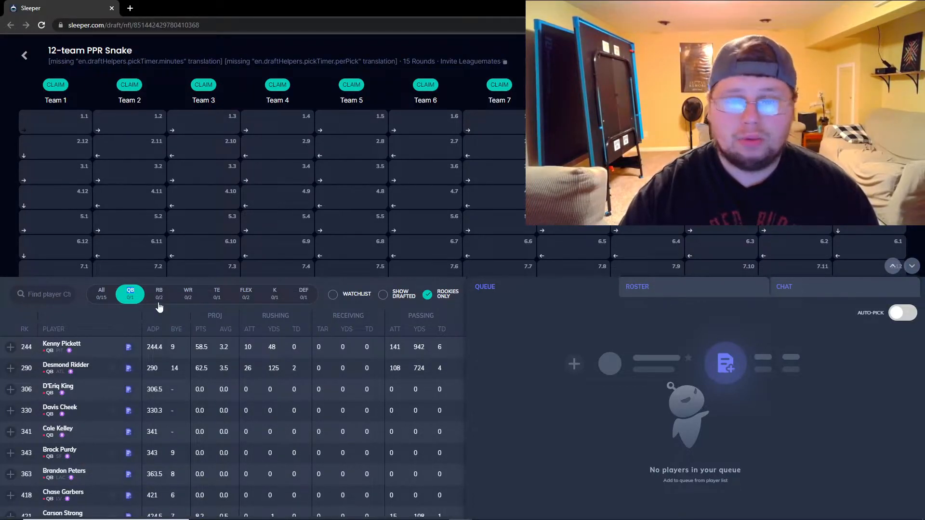
- Show rookie running backs from Breece Hall, scrolling past Tyler Allgeier
{"action": "left_click", "coordinate": [159, 294]}
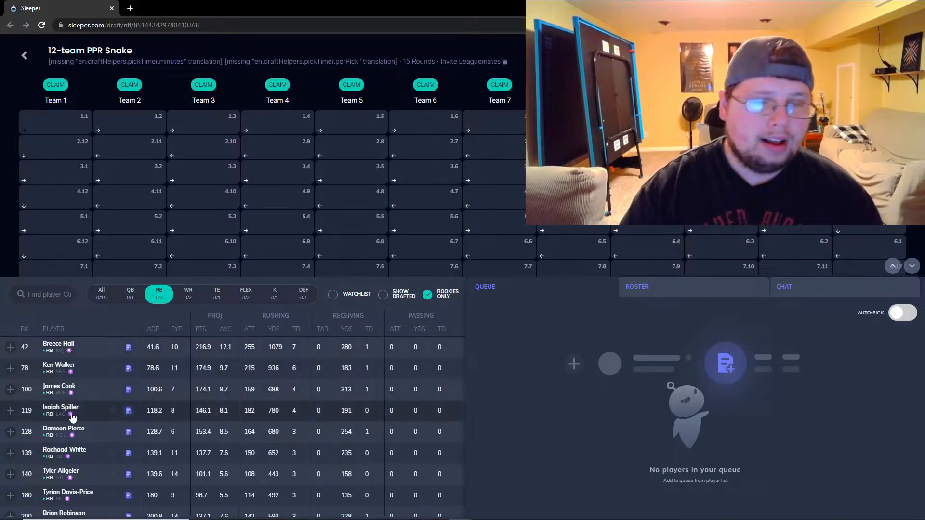
{"action": "scroll", "scroll_direction": "down", "scroll_amount": 3}
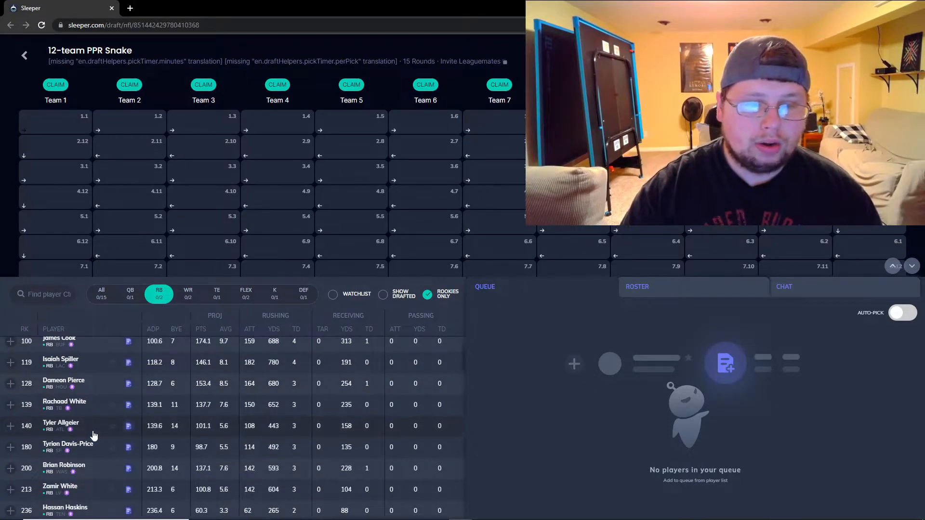
{"action": "mouse_move", "coordinate": [92, 404]}
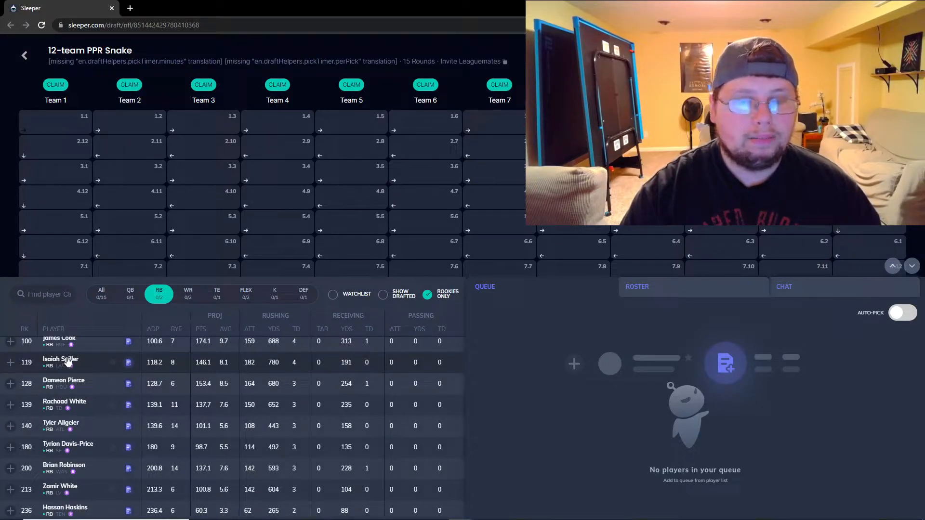
{"action": "mouse_move", "coordinate": [74, 392]}
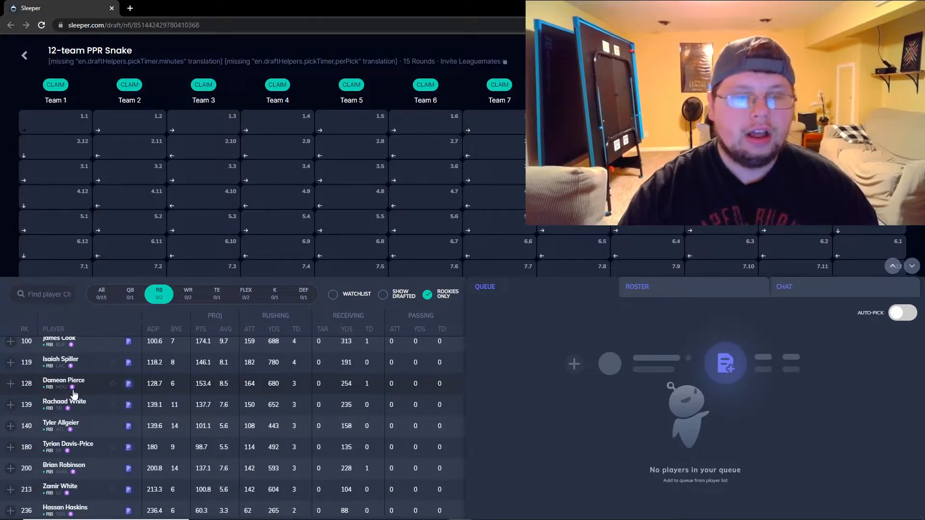
{"action": "mouse_move", "coordinate": [88, 392]}
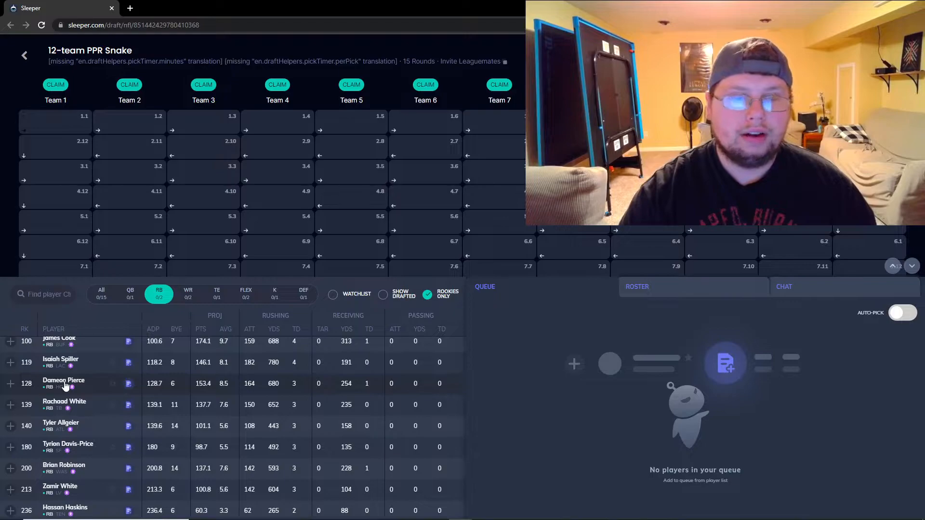
{"action": "mouse_move", "coordinate": [76, 420]}
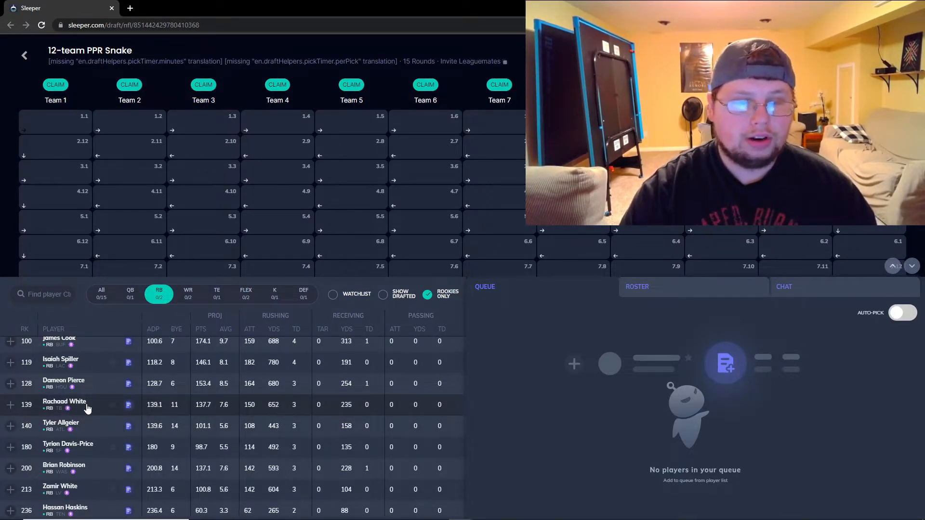
{"action": "mouse_move", "coordinate": [75, 434]}
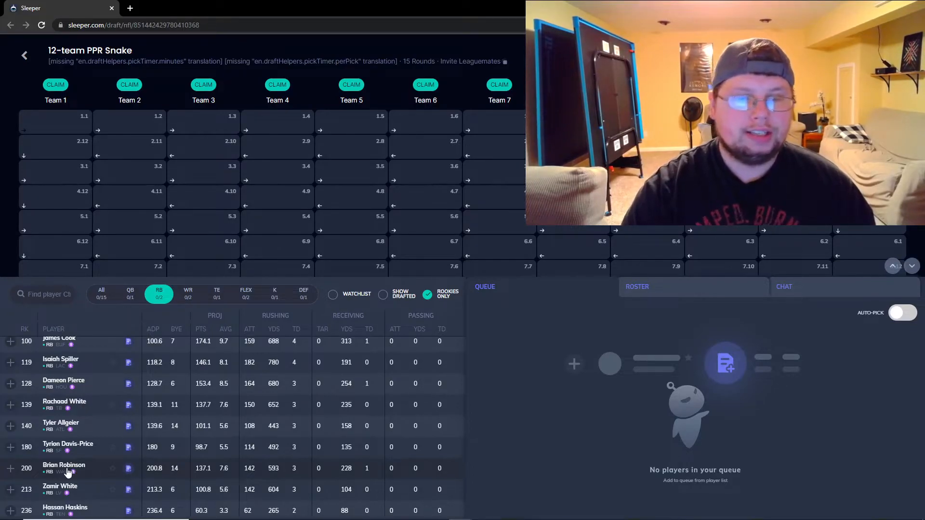
- Show rookie wide receivers from Drake London down to Wan'Dale Robinson and David Bell
{"action": "left_click", "coordinate": [188, 293]}
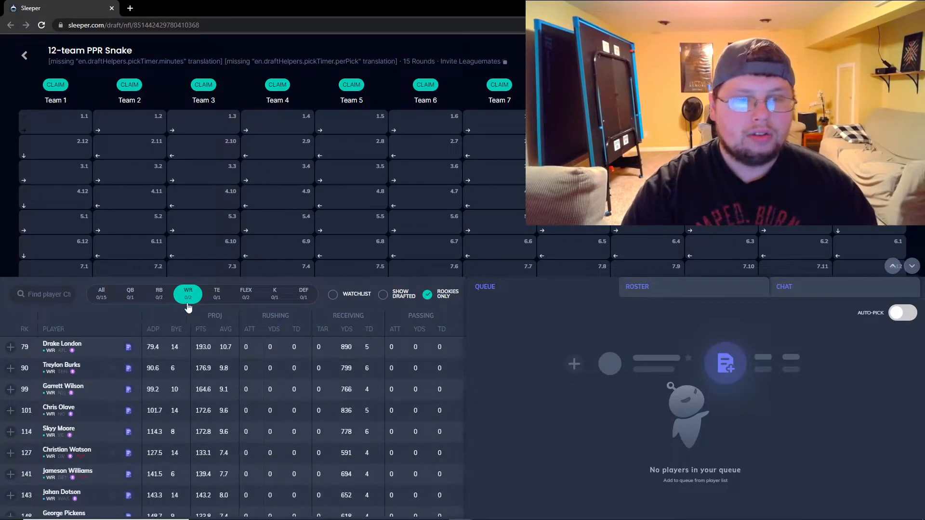
{"action": "scroll", "scroll_direction": "down", "scroll_amount": 3}
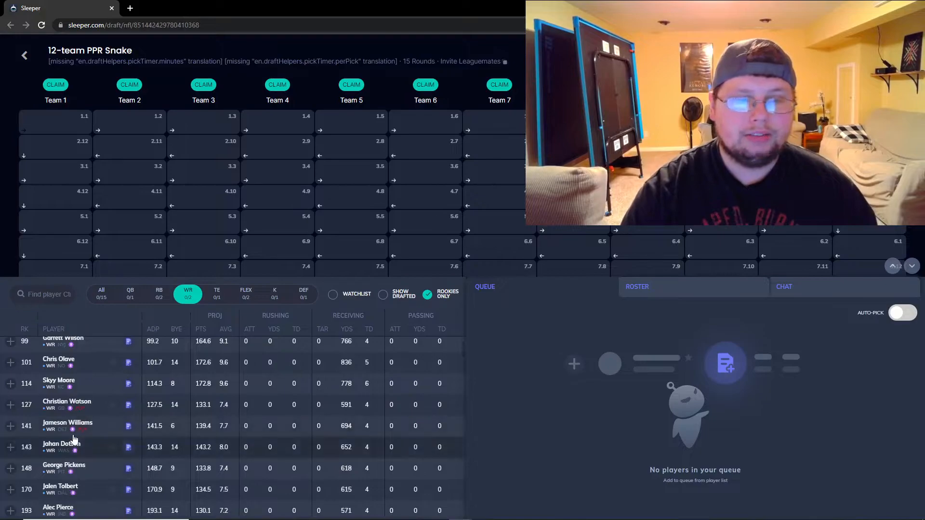
{"action": "mouse_move", "coordinate": [78, 472]}
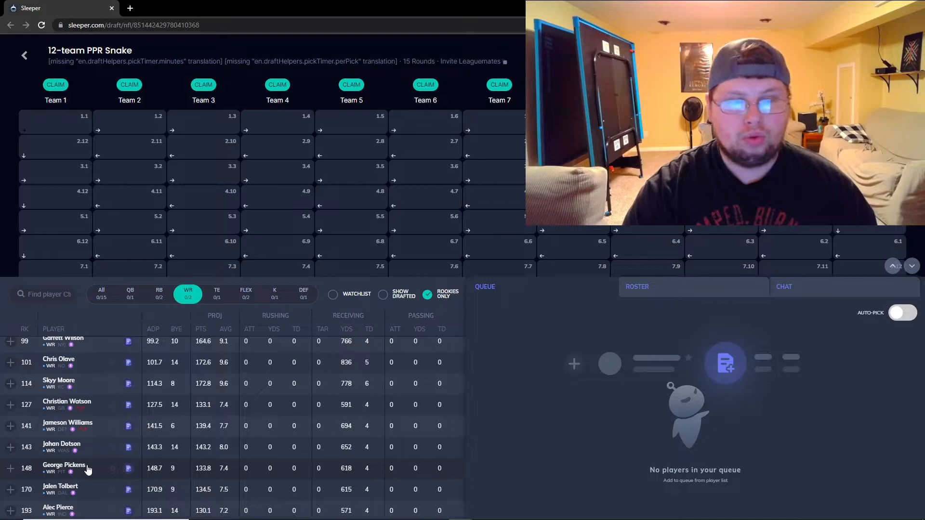
{"action": "mouse_move", "coordinate": [104, 482]}
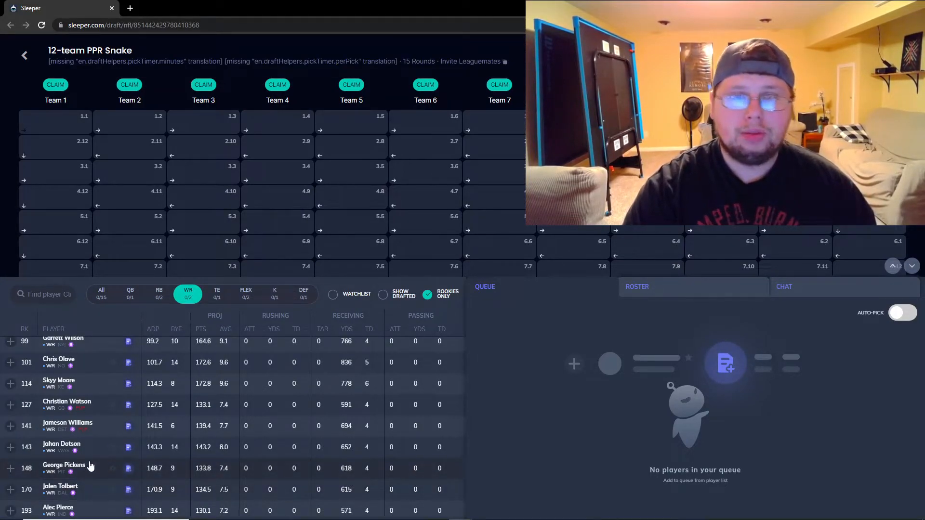
{"action": "scroll", "scroll_direction": "down", "scroll_amount": 3}
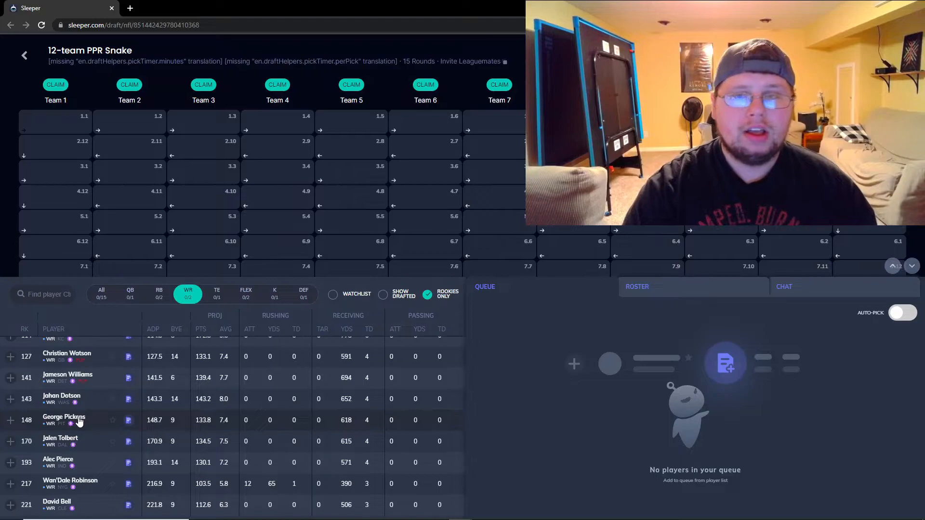
{"action": "mouse_move", "coordinate": [84, 428]}
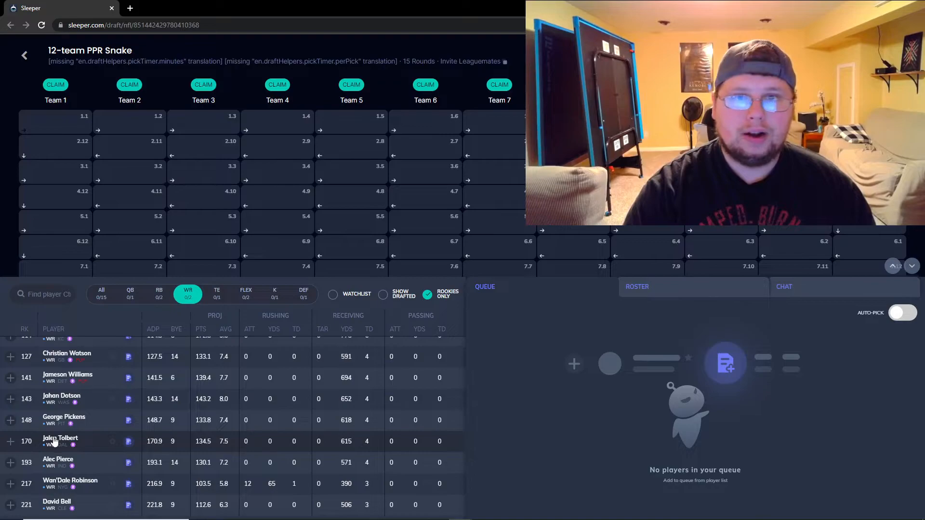
{"action": "mouse_move", "coordinate": [99, 447]}
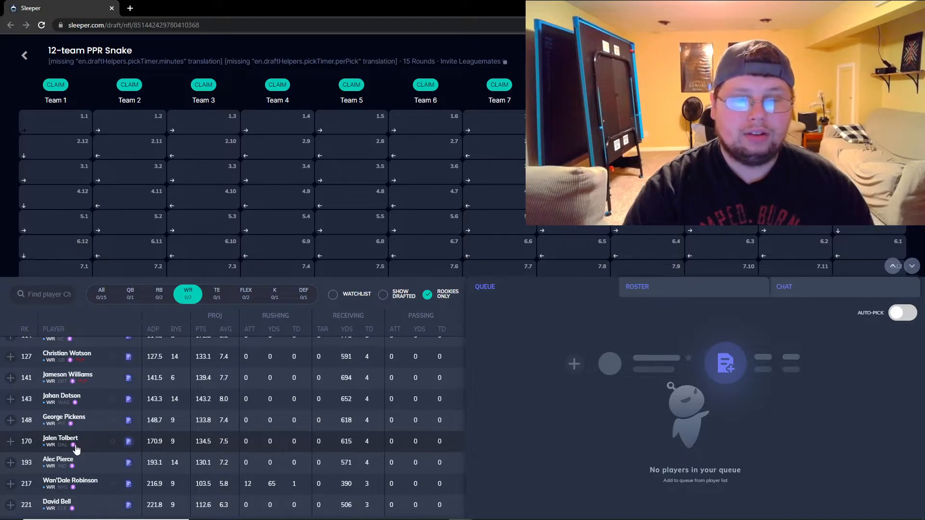
{"action": "mouse_move", "coordinate": [67, 429]}
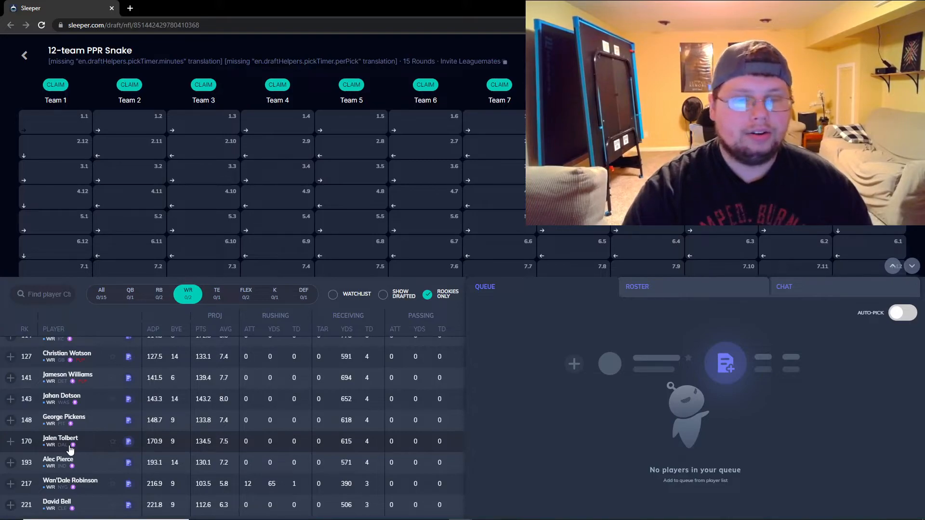
{"action": "mouse_move", "coordinate": [68, 463]}
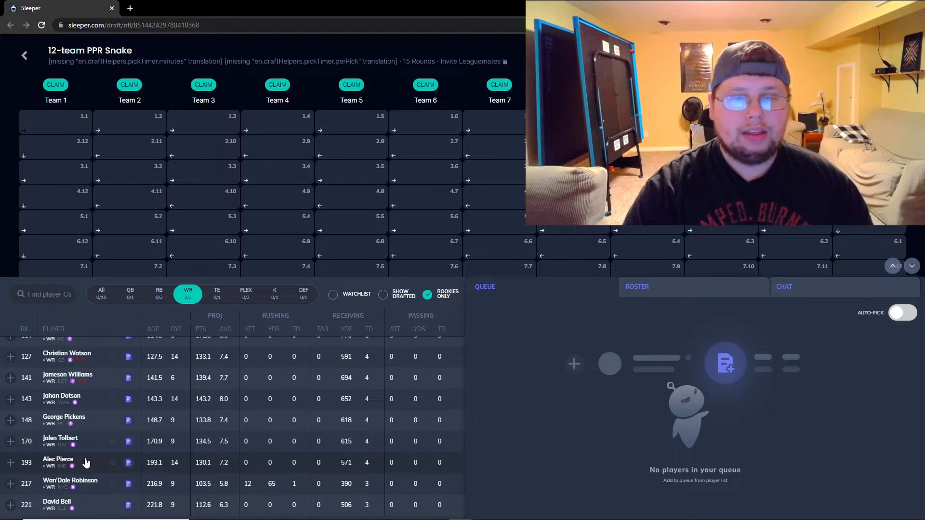
{"action": "mouse_move", "coordinate": [59, 441]}
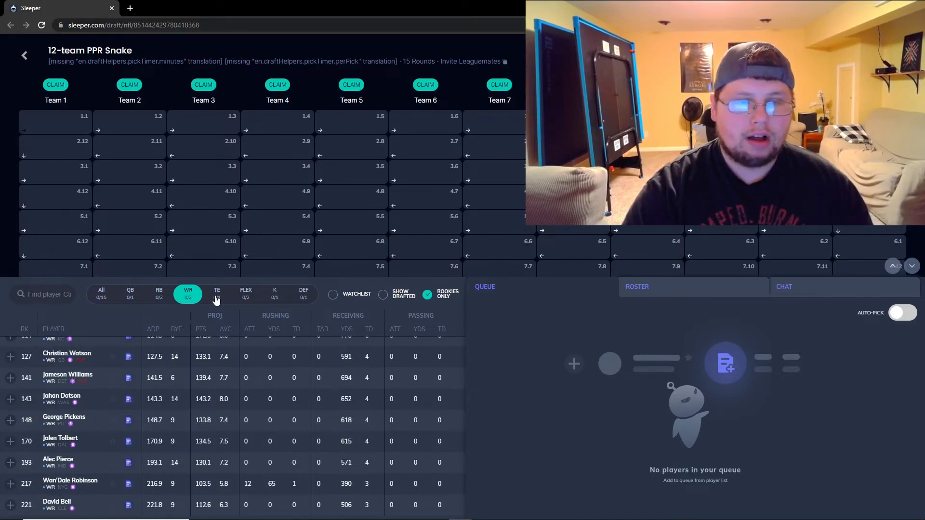
{"action": "left_click", "coordinate": [216, 293]}
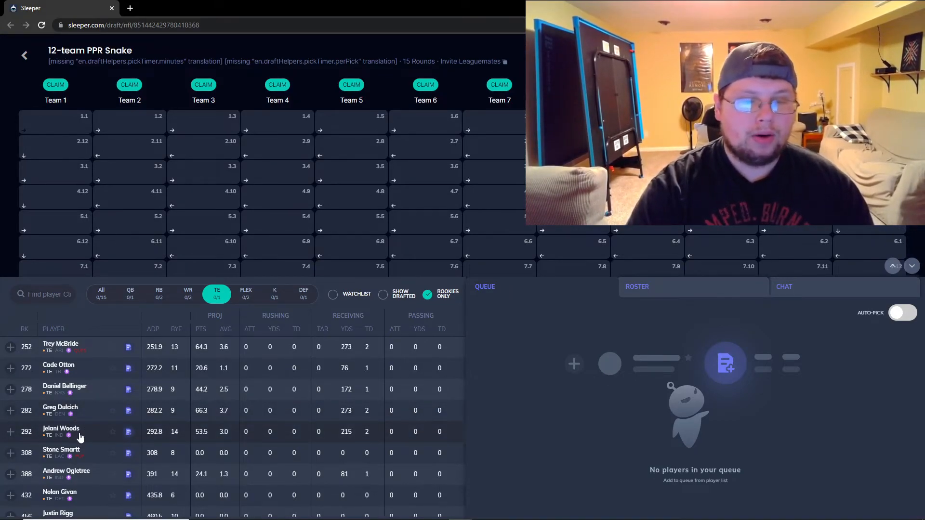
{"action": "scroll", "scroll_direction": "down", "scroll_amount": 3}
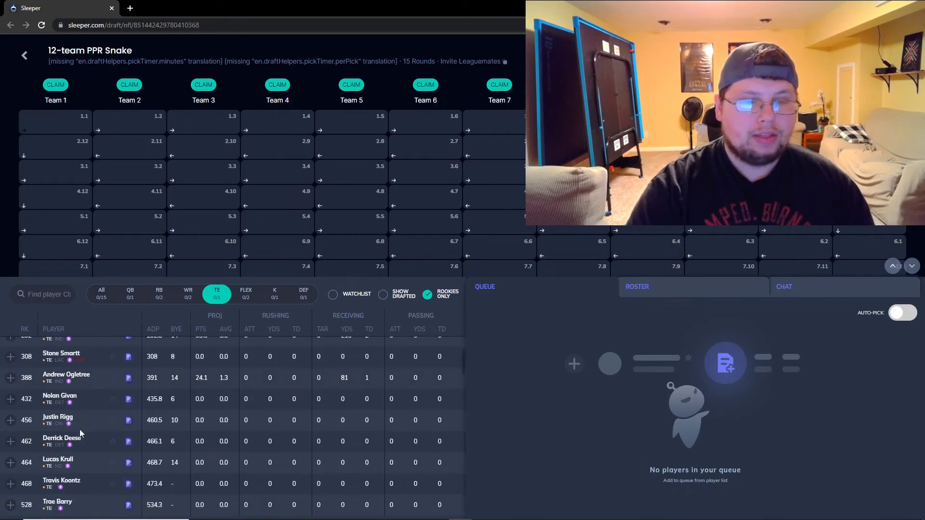
{"action": "scroll", "scroll_direction": "down", "scroll_amount": 3}
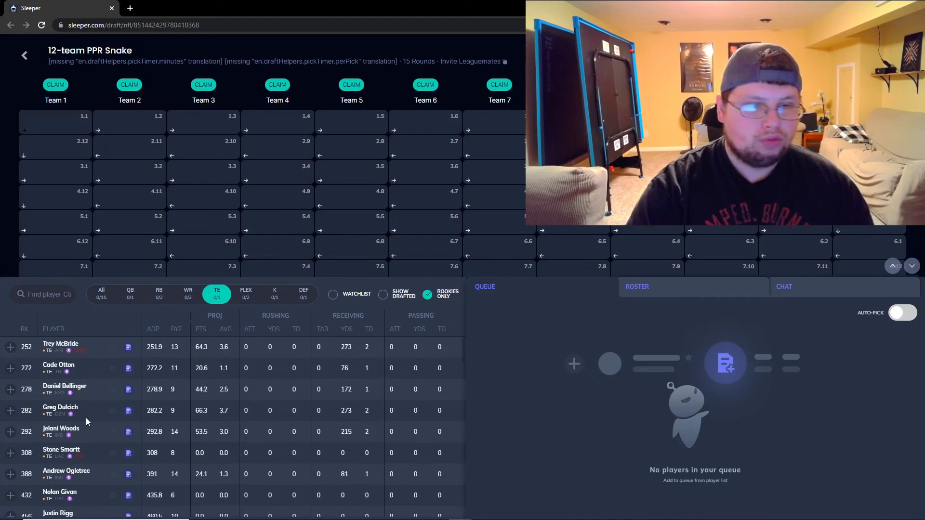
{"action": "scroll", "scroll_direction": "down", "scroll_amount": 3}
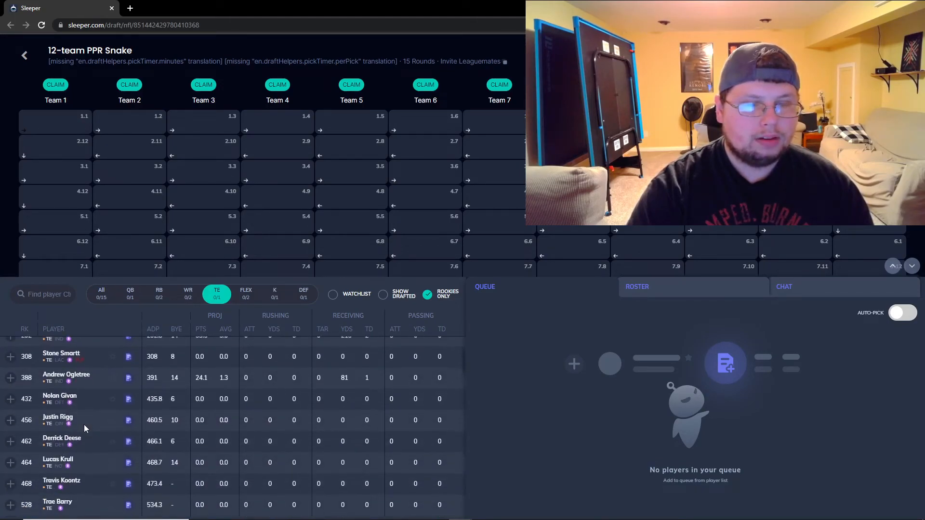
{"action": "scroll", "scroll_direction": "down", "scroll_amount": 3}
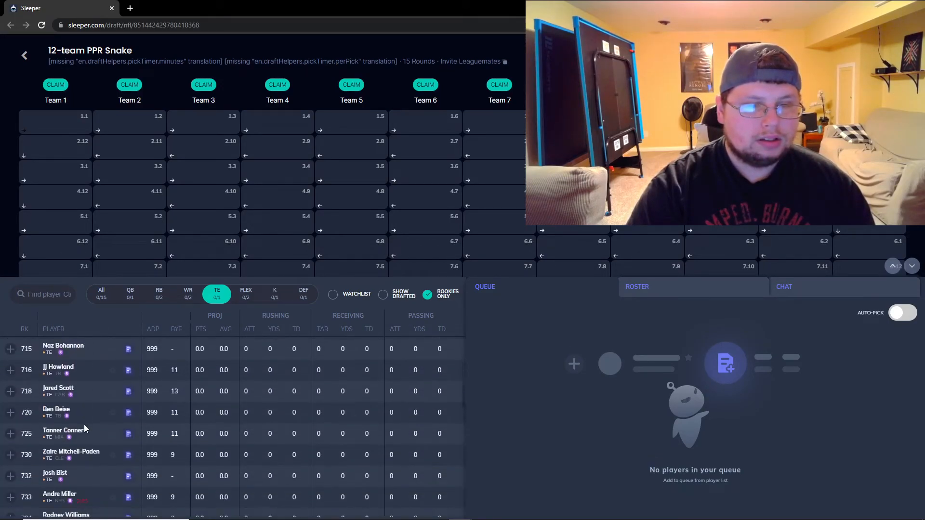
{"action": "scroll", "scroll_direction": "down", "scroll_amount": 3}
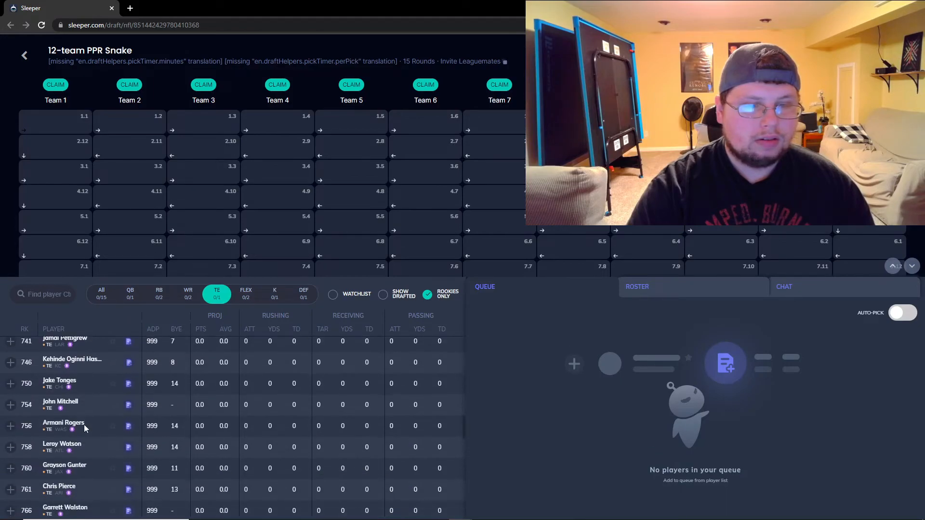
{"action": "scroll", "scroll_direction": "down", "scroll_amount": 3}
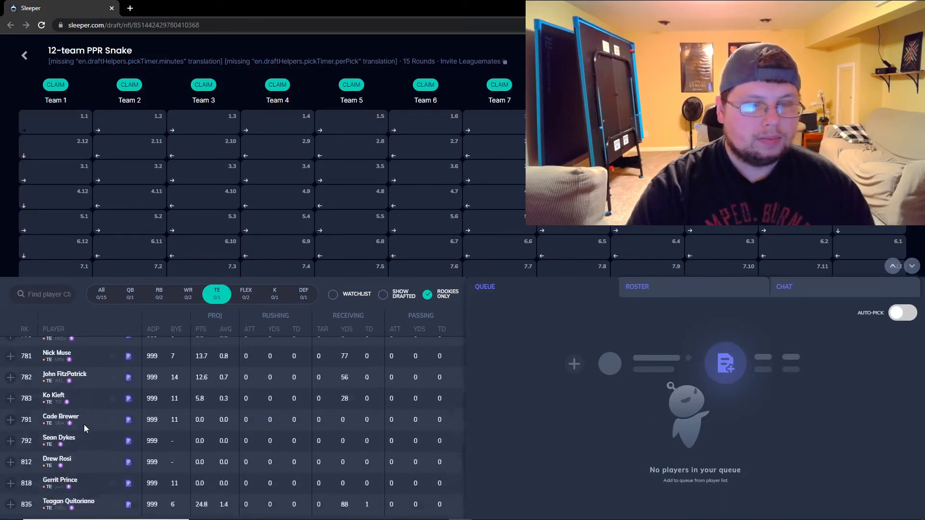
{"action": "scroll", "scroll_direction": "down", "scroll_amount": 3}
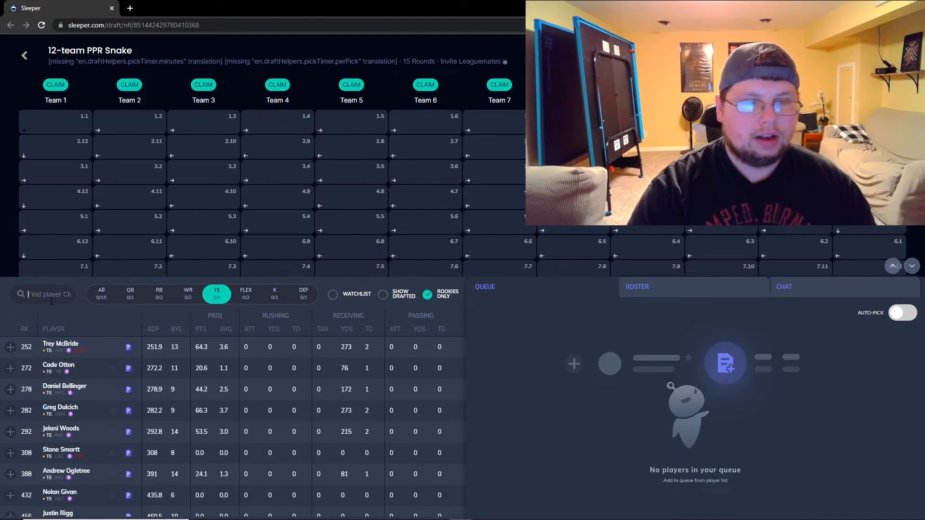
- Search the player list for 'like' to isolate Isaiah Likely
{"action": "type", "text": "like"}
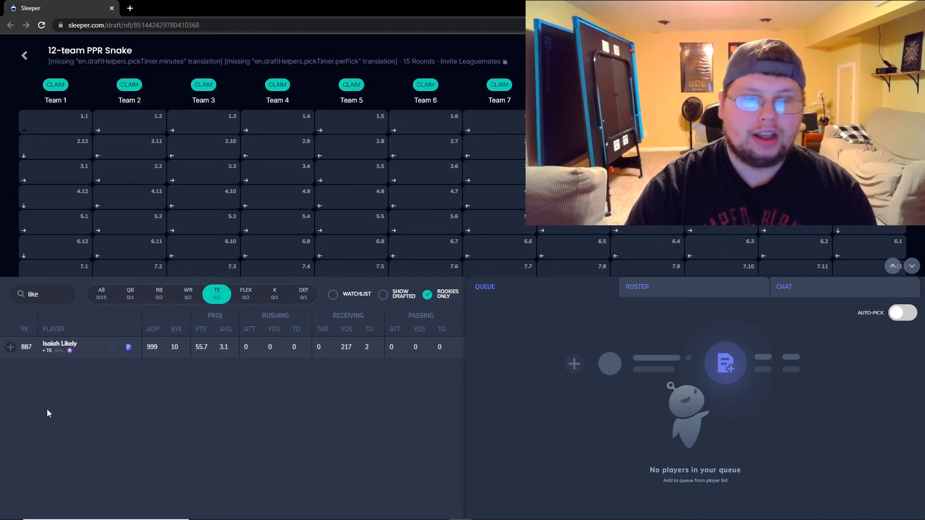
{"action": "mouse_move", "coordinate": [98, 394]}
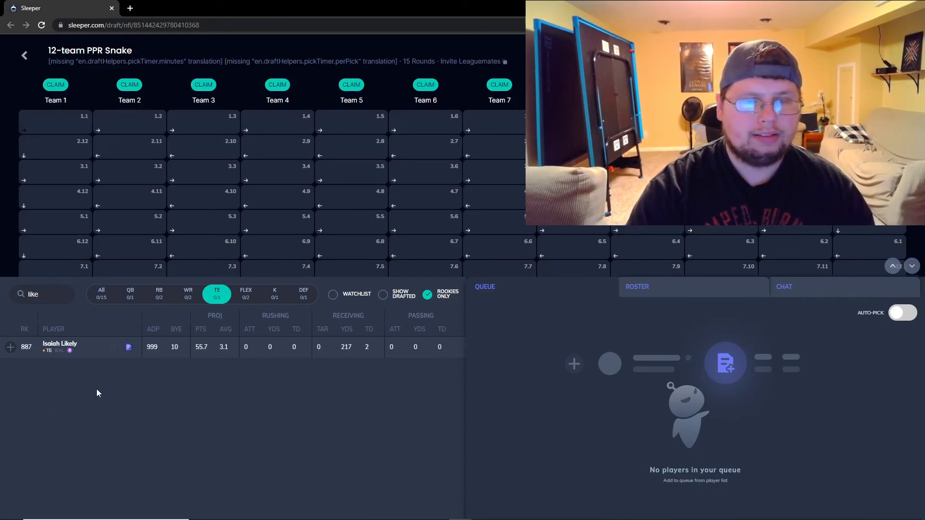
{"action": "mouse_move", "coordinate": [87, 441]}
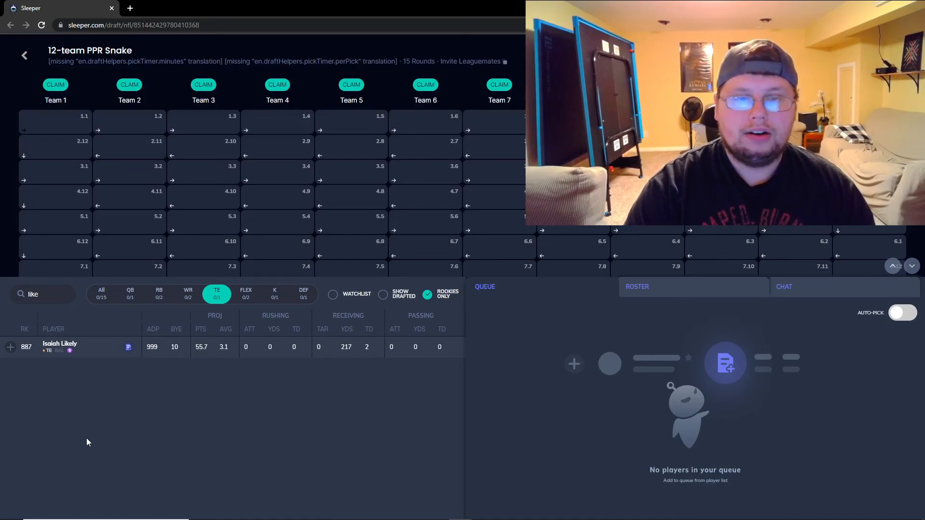
{"action": "mouse_move", "coordinate": [106, 313]}
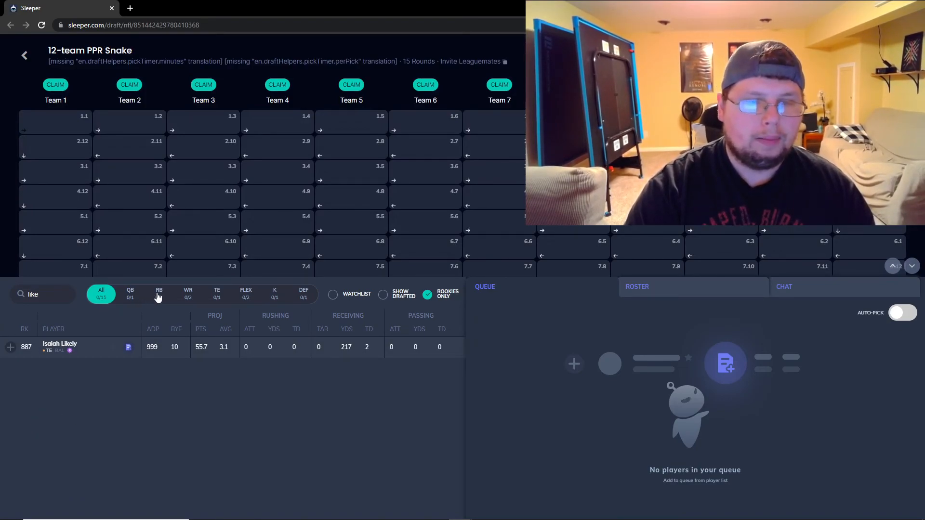
- Scroll through rookie running backs, then rookie receivers down to Jalen Tolbert and Wan'Dale Robinson
{"action": "left_click", "coordinate": [159, 293]}
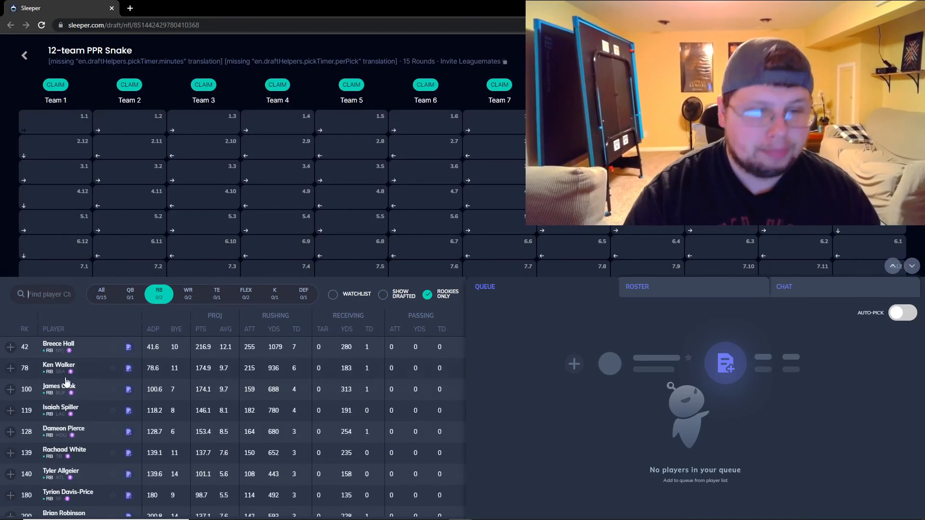
{"action": "scroll", "scroll_direction": "down", "scroll_amount": 3}
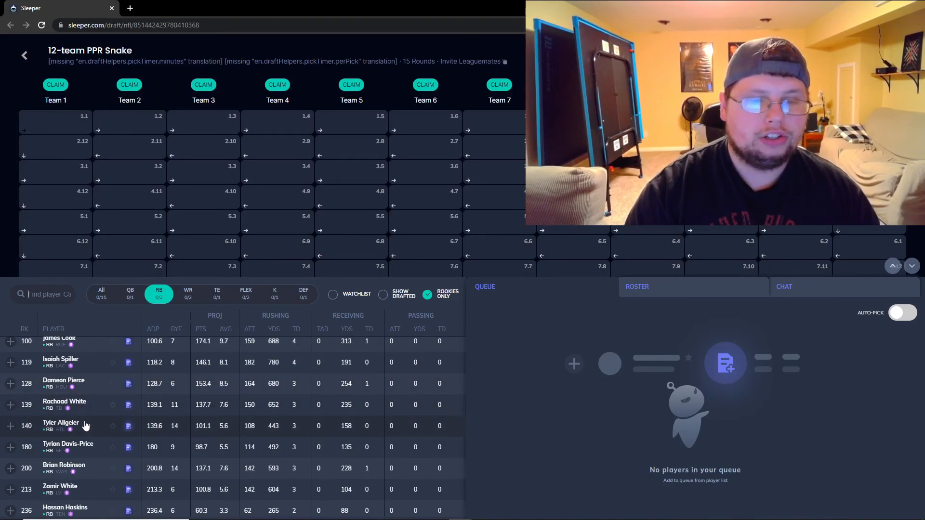
{"action": "left_click", "coordinate": [188, 293]}
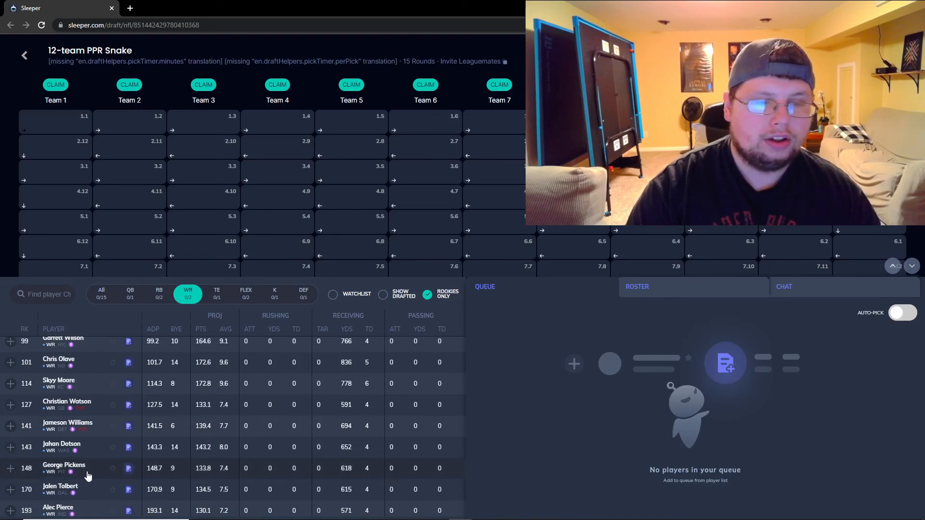
{"action": "scroll", "scroll_direction": "down", "scroll_amount": 3}
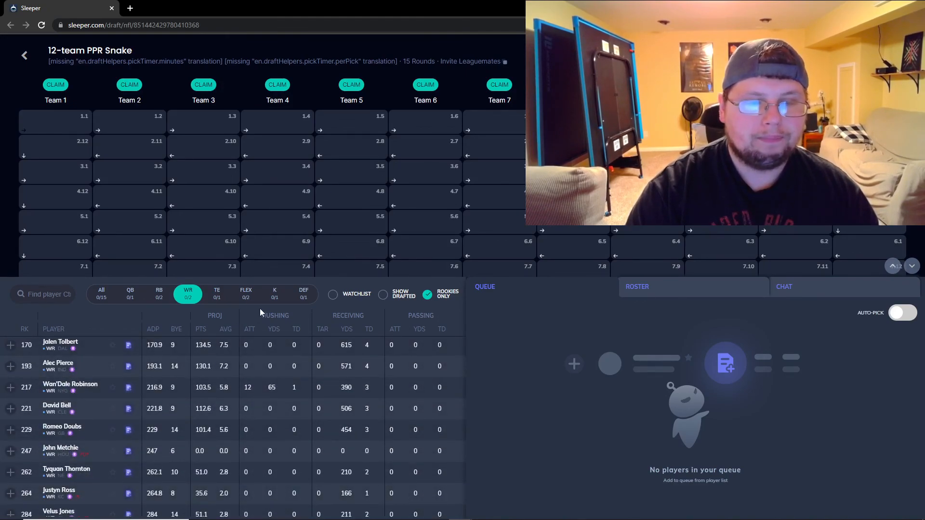
{"action": "mouse_move", "coordinate": [234, 319]}
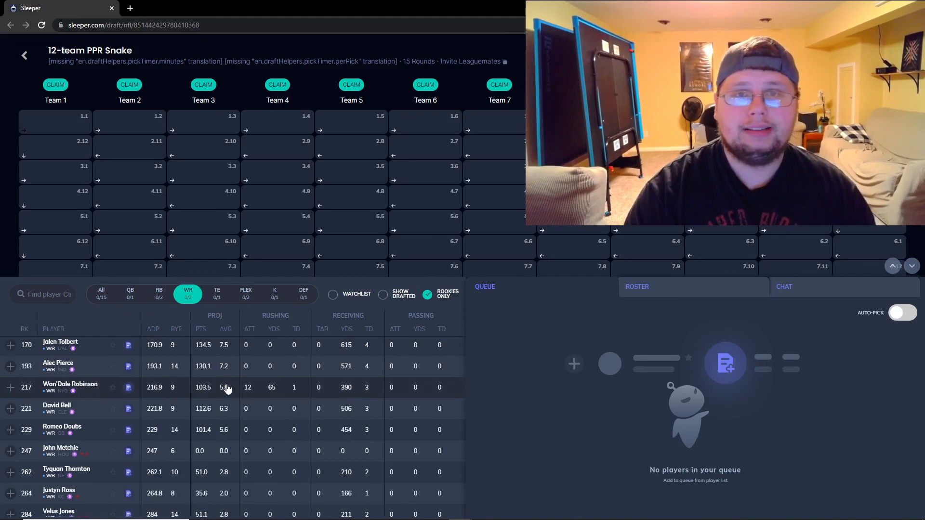
{"action": "mouse_move", "coordinate": [116, 427]}
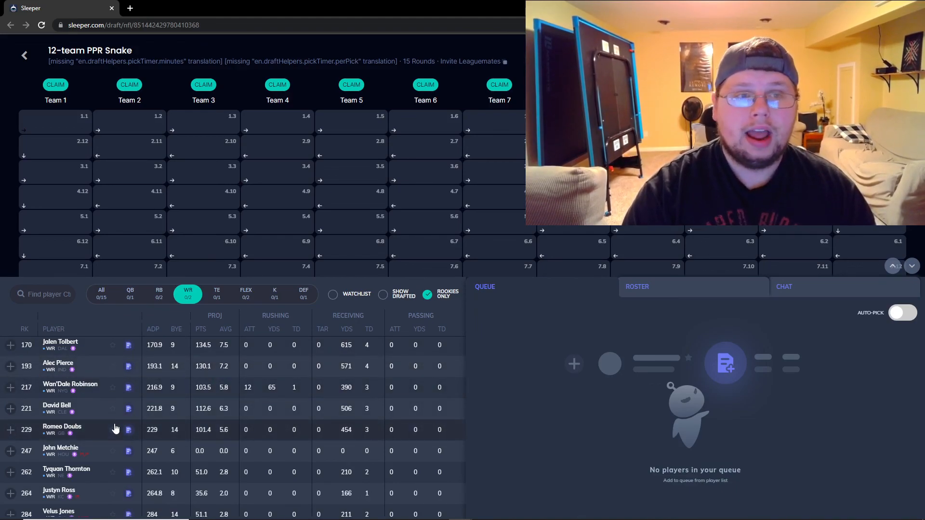